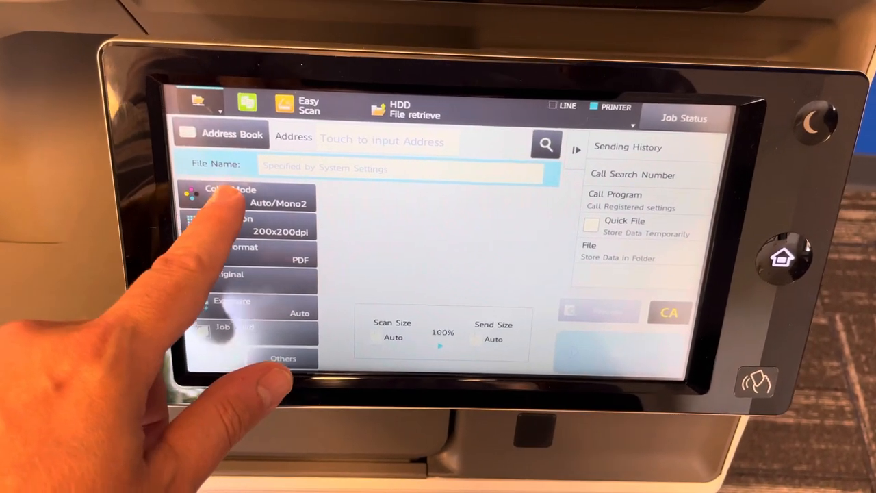
Keep the scan colour mode on Auto and check the destination dropdown options.
left_click(233, 195)
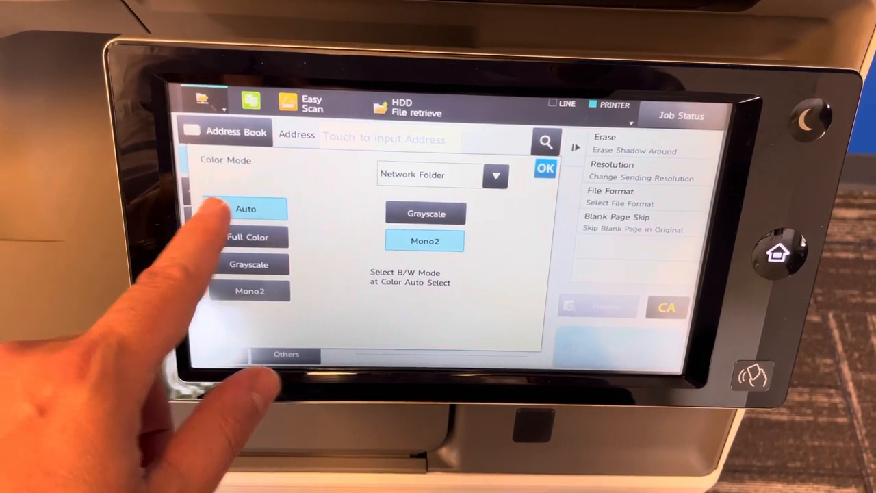
left_click(496, 176)
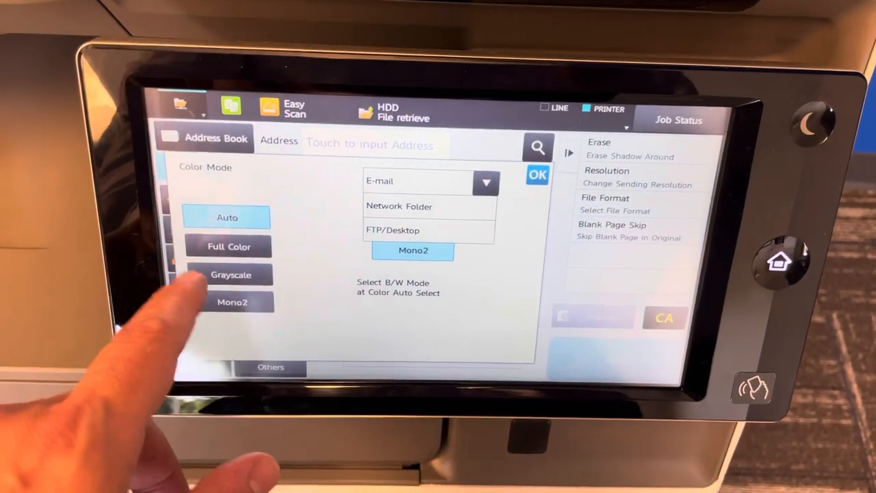
left_click(538, 176)
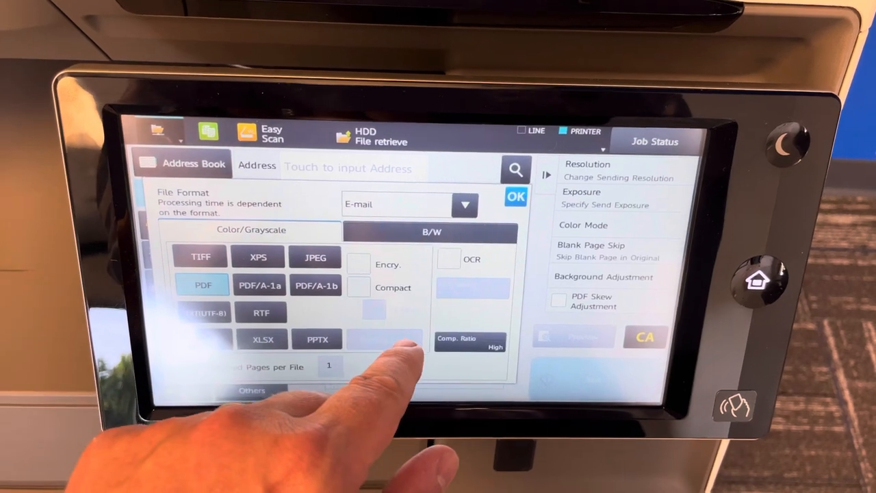
Tick Compact for the PDF file format, keeping PDF selected.
left_click(359, 287)
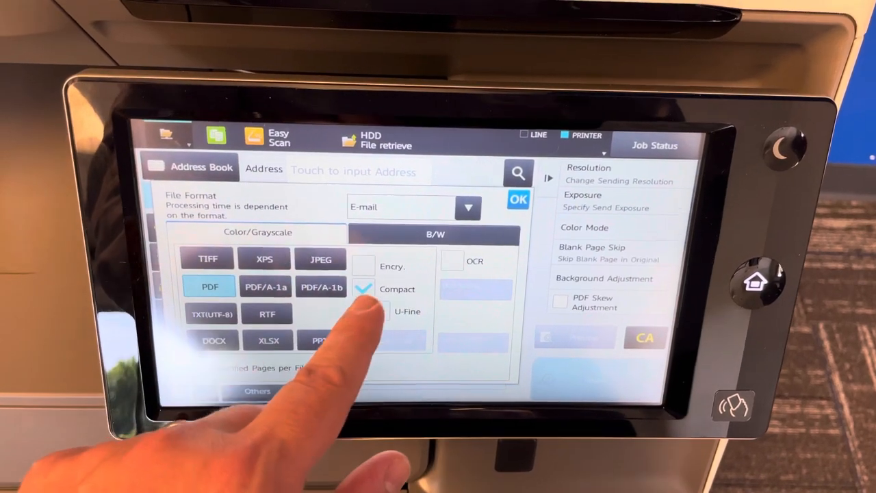
left_click(518, 200)
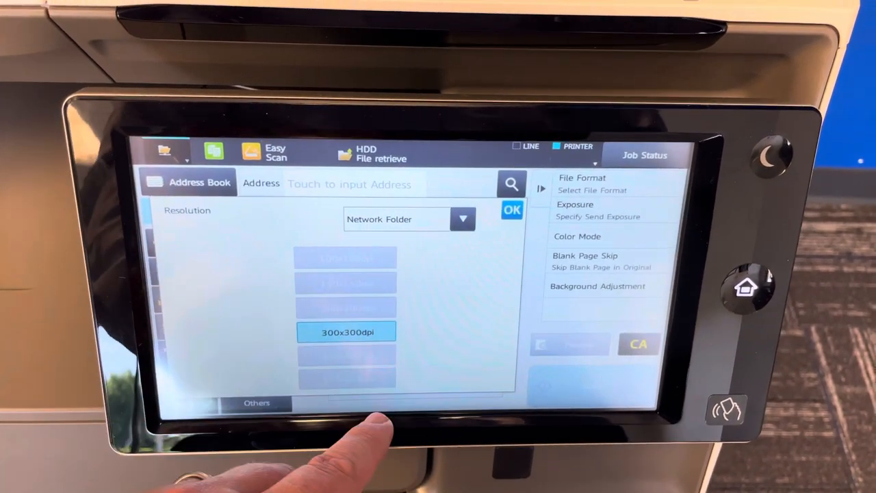
Select 300x300dpi resolution and view another destination type's settings.
left_click(463, 219)
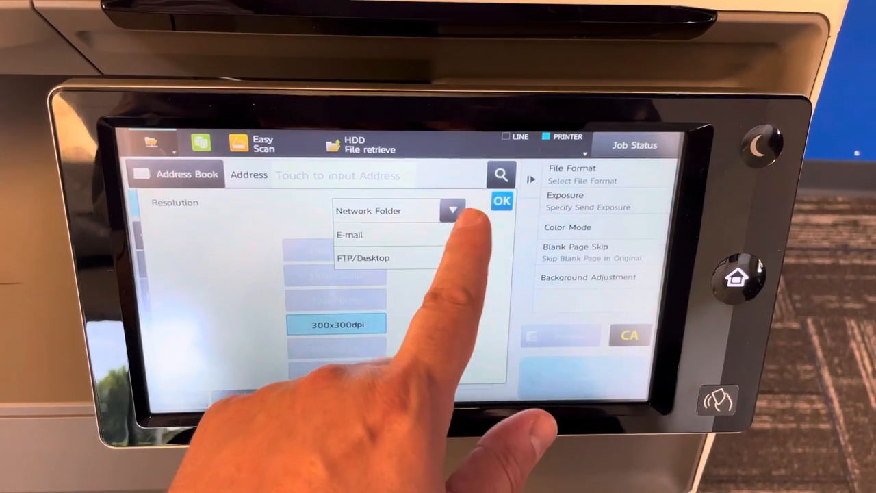
left_click(350, 235)
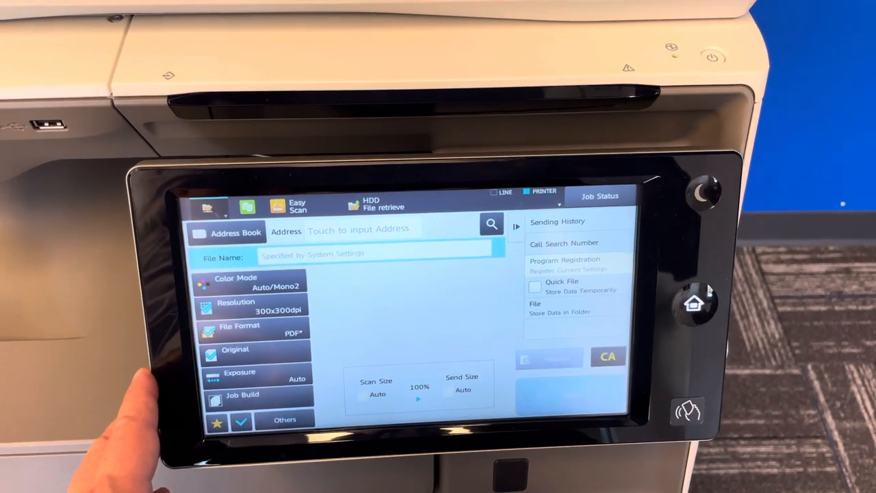
Register the settings as program 'Scan Compact' and enter the administrator password.
left_click(564, 263)
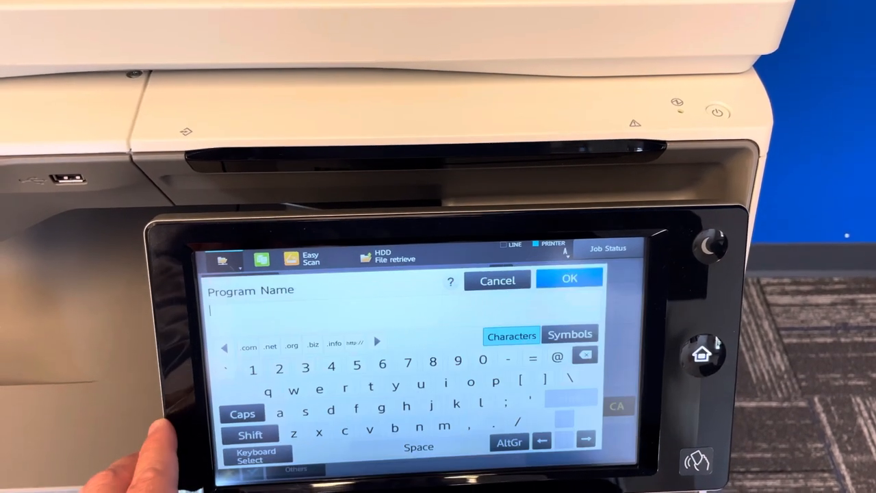
left_click(249, 434)
type("Scan Compact")
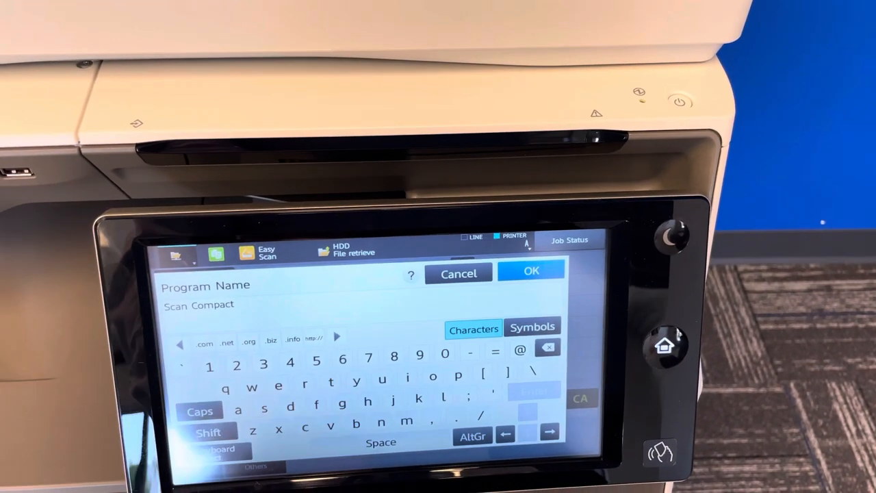
left_click(531, 271)
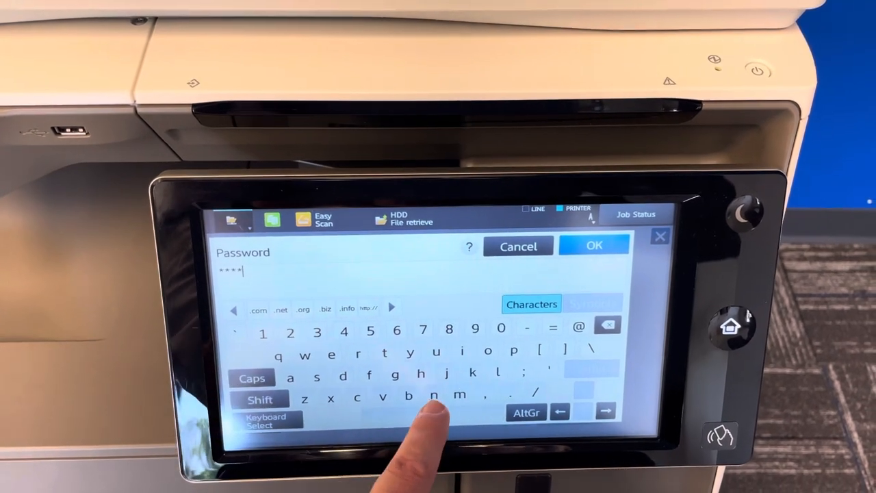
left_click(593, 246)
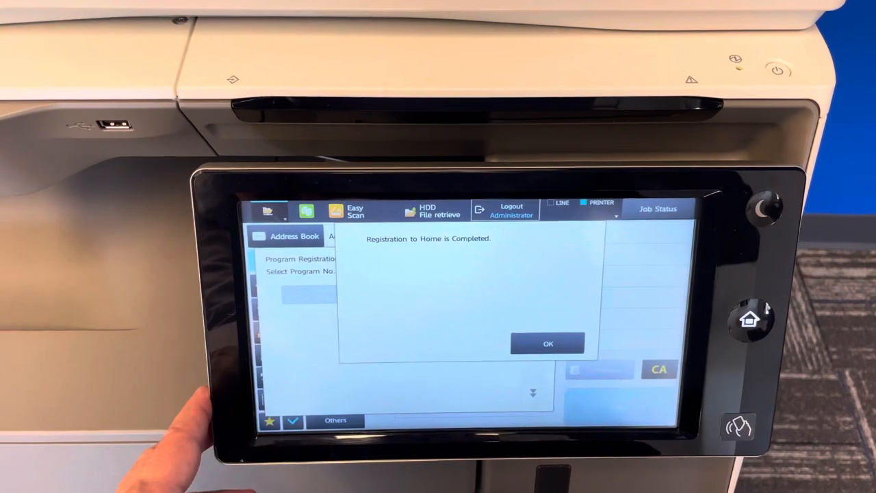
Dismiss the completion message, run Scan Compact from home, and review its File Format.
left_click(548, 344)
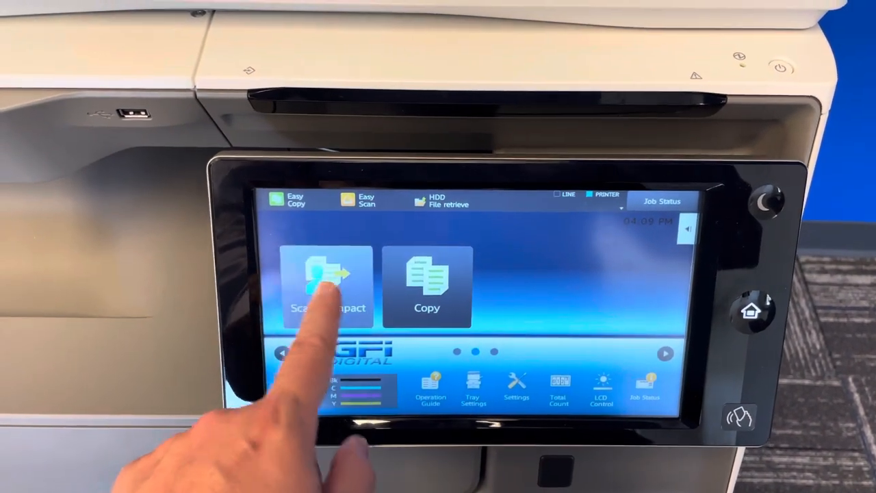
left_click(327, 281)
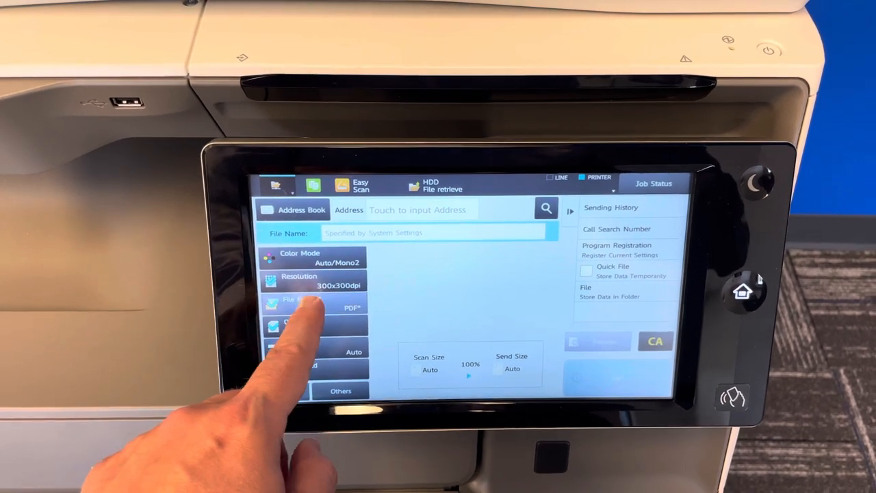
left_click(298, 304)
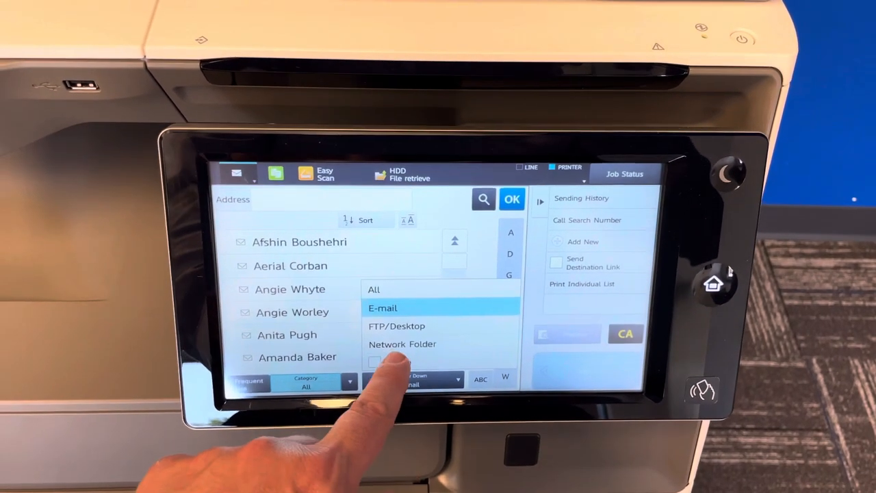
Narrow the address book contacts down to the E-mail category.
left_click(403, 344)
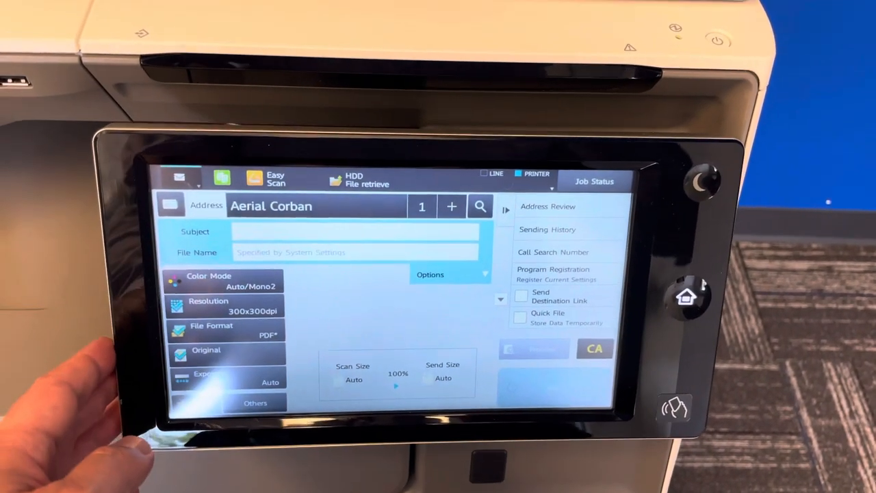
Pick an address book contact as the scan recipient.
left_click(355, 252)
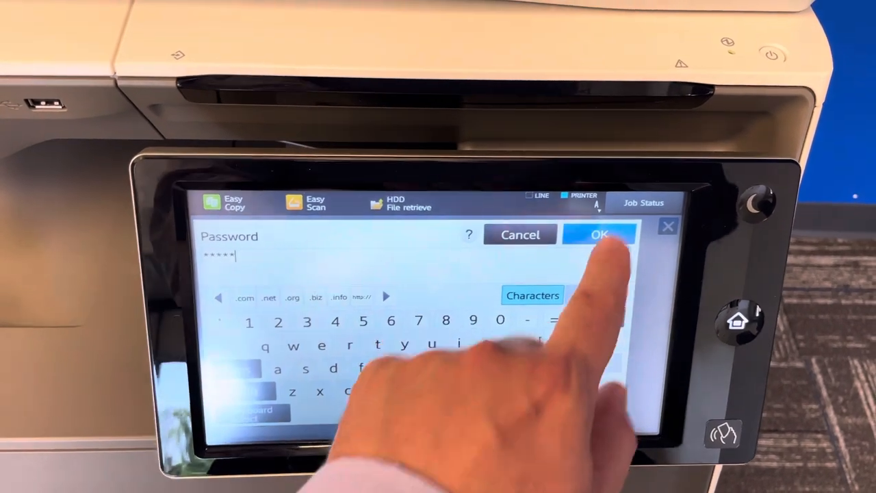
Confirm the administrator password to enter Home Edit mode.
left_click(599, 234)
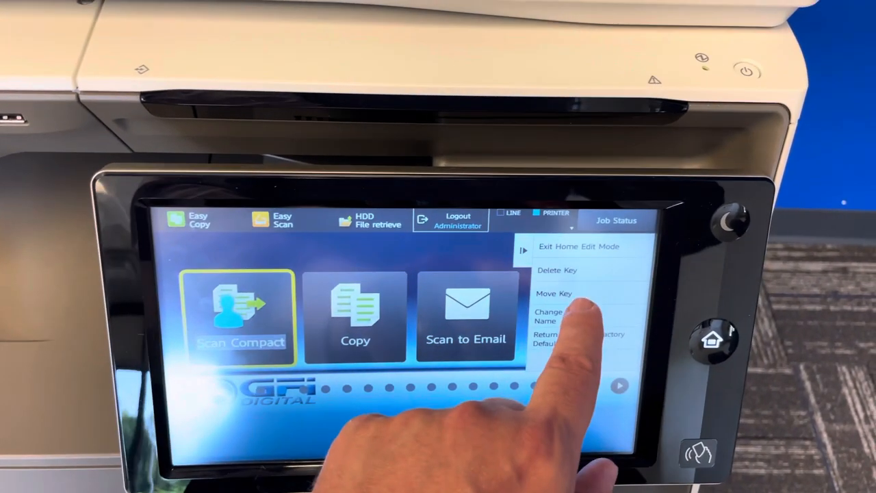
Choose Move Key and select the Address Book key to relocate.
left_click(553, 294)
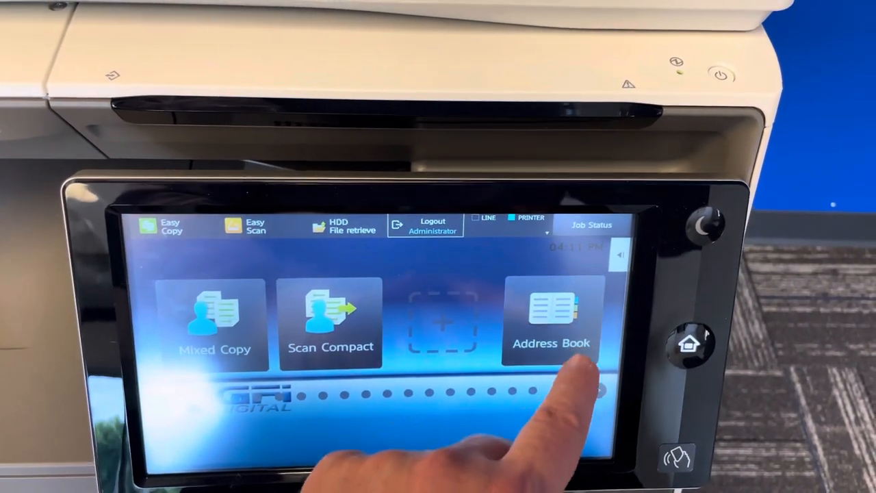
left_click(551, 318)
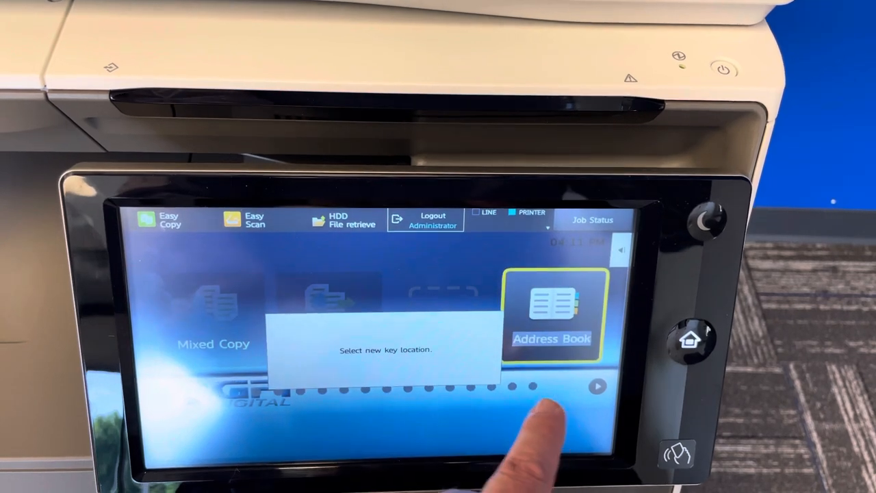